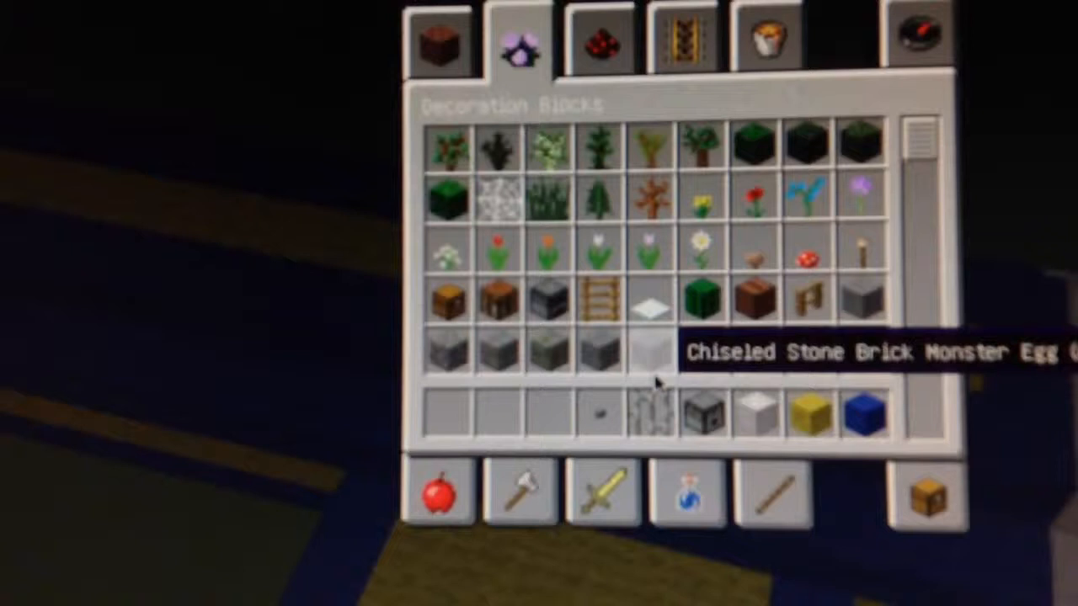
{"action": "mouse_move", "coordinate": [703, 249]}
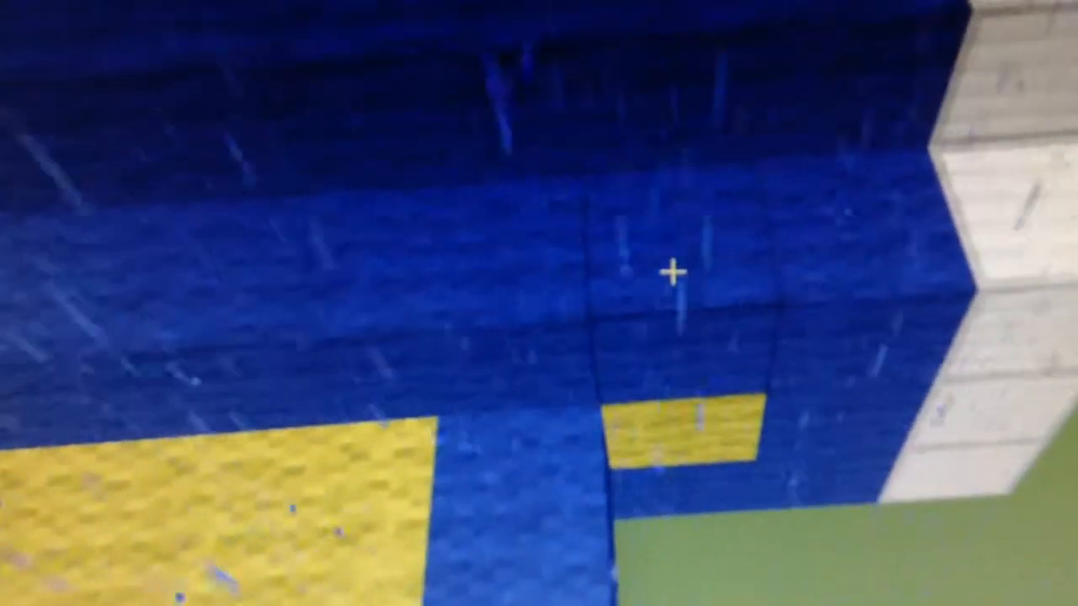
{"action": "mouse_move", "coordinate": [674, 270]}
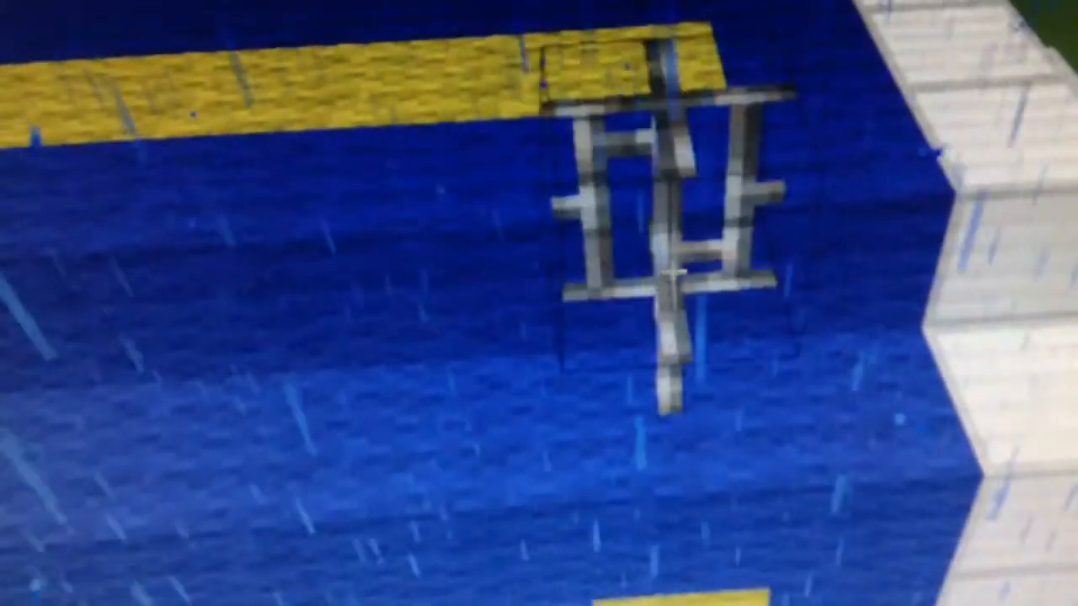